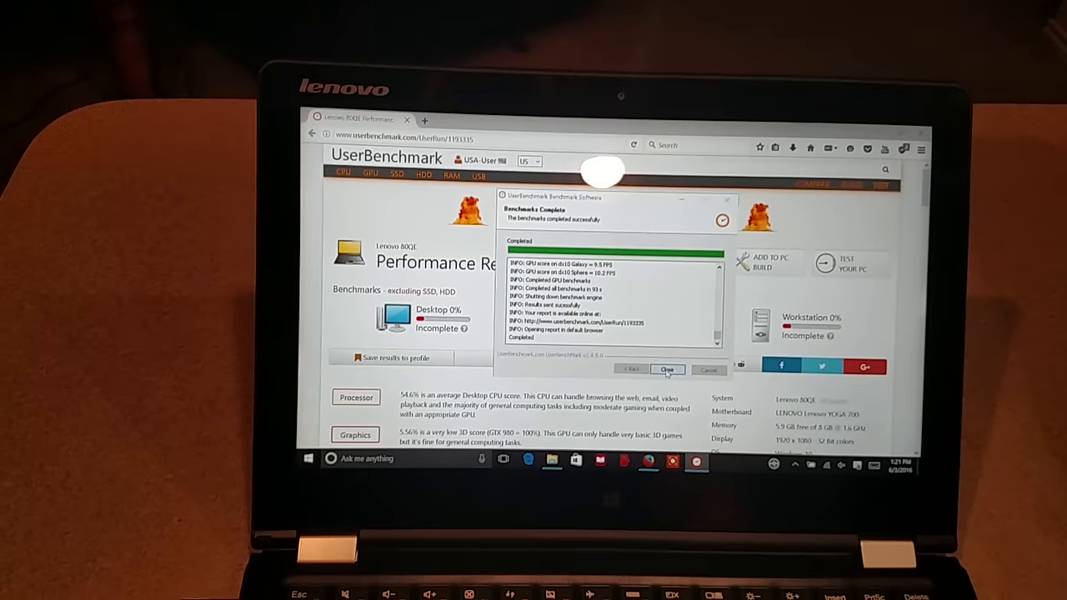
- Close the Benchmarks Complete dialog to reveal the Lenovo 80QE Performance Results
{"action": "left_click", "coordinate": [667, 370]}
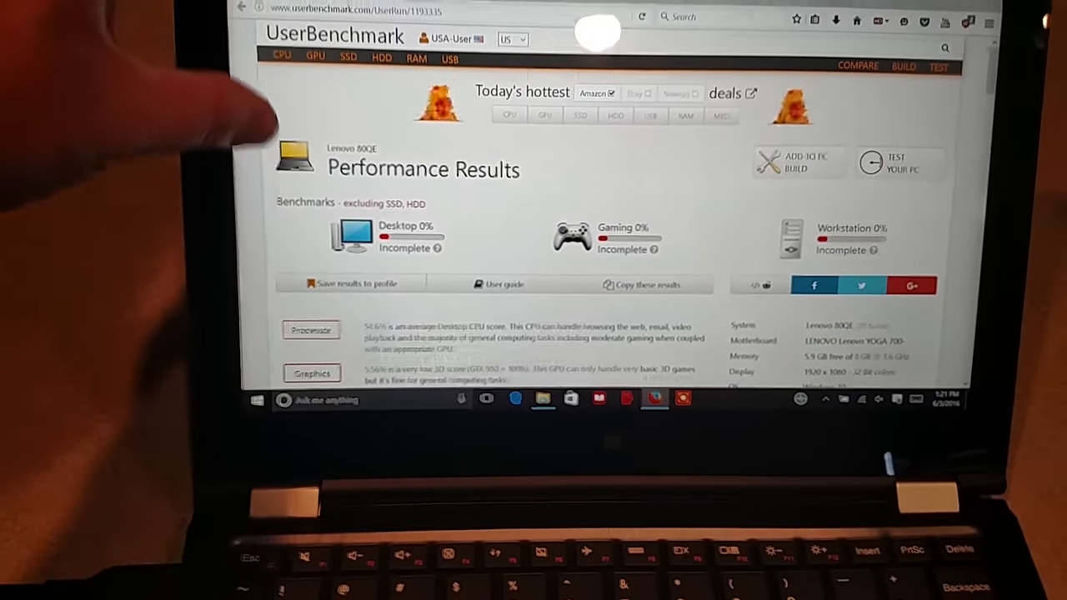
- Scroll to the 50th-percentile section with Processor and Graphics Card scores
{"action": "scroll", "scroll_direction": "down", "scroll_amount": 3}
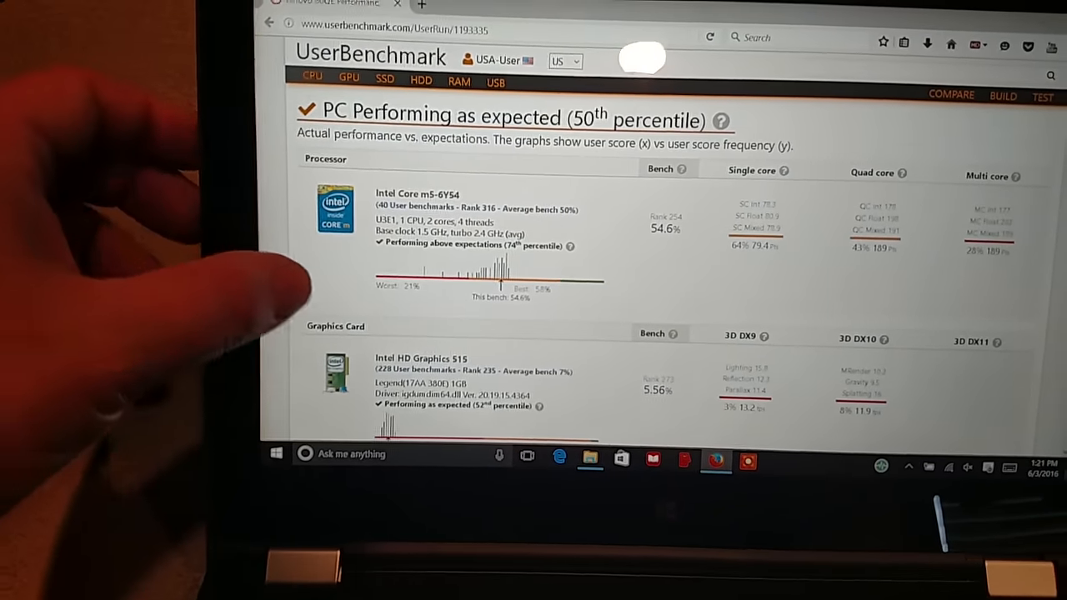
- Scroll past the Samsung drive to the 25th-percentile Memory Kit and System Memory Latency Ladder
{"action": "scroll", "scroll_direction": "down", "scroll_amount": 3}
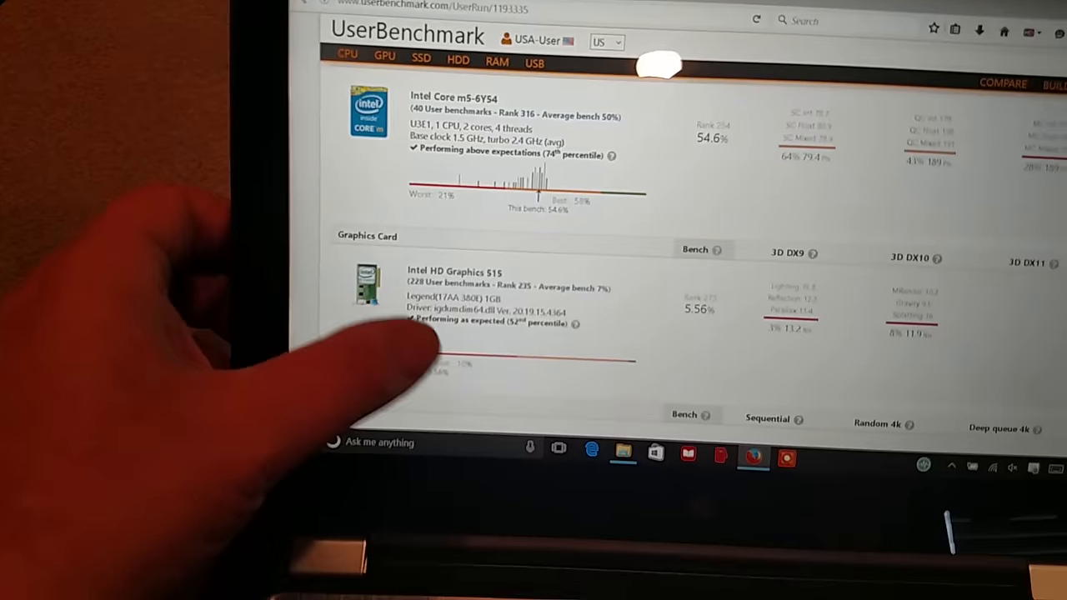
{"action": "scroll", "scroll_direction": "down", "scroll_amount": 3}
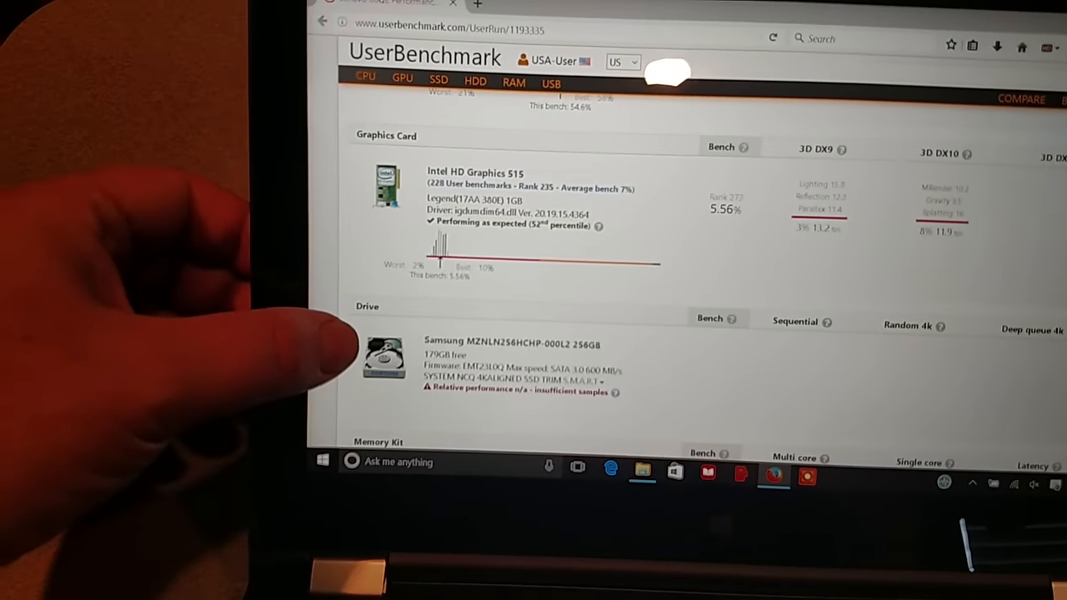
{"action": "scroll", "scroll_direction": "down", "scroll_amount": 3}
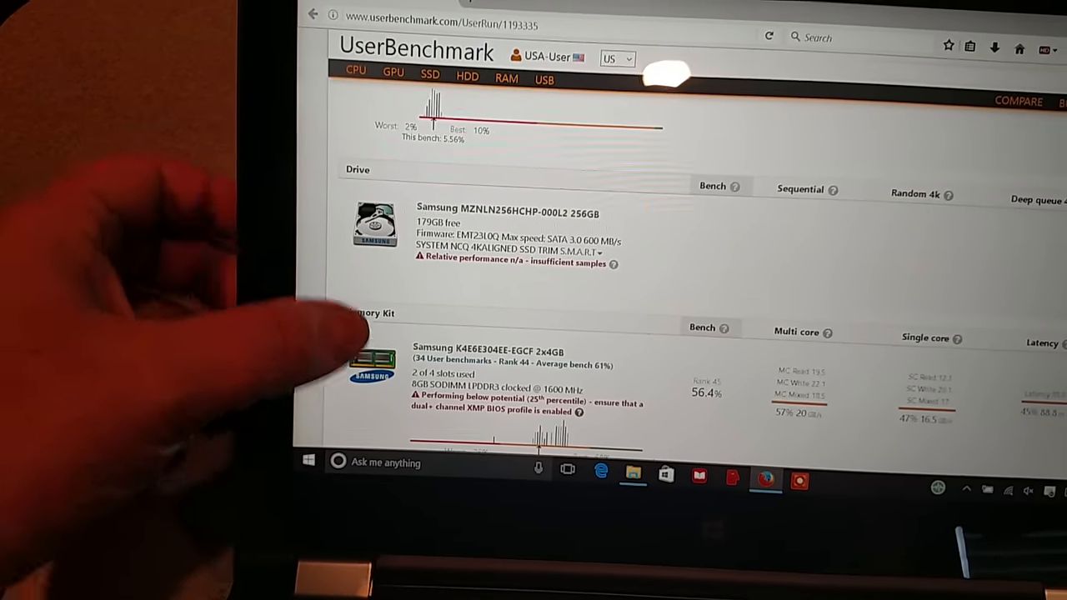
{"action": "scroll", "scroll_direction": "down", "scroll_amount": 3}
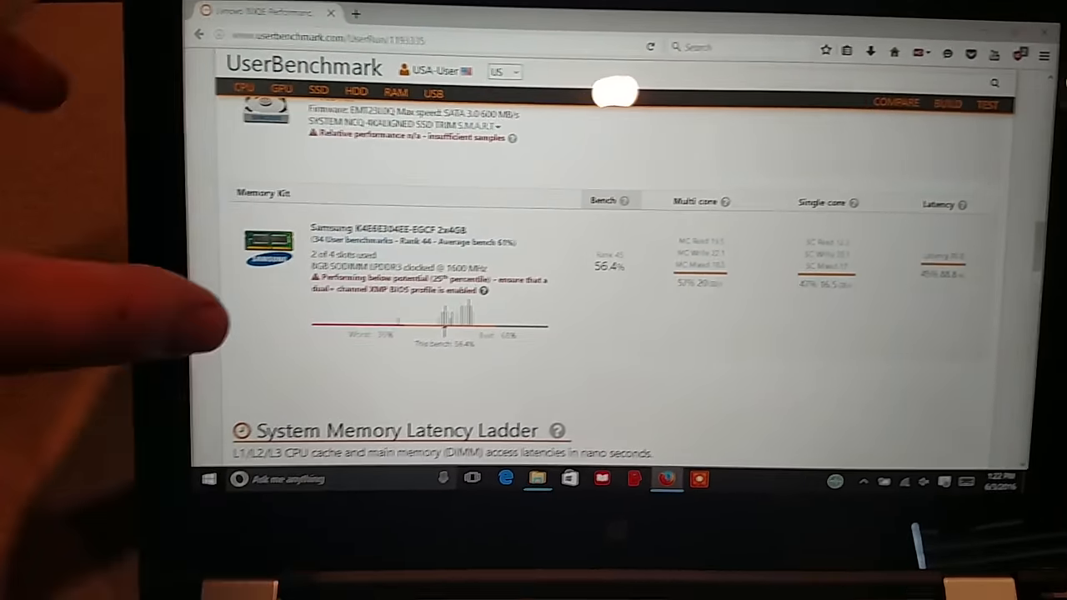
{"action": "scroll", "scroll_direction": "down", "scroll_amount": 3}
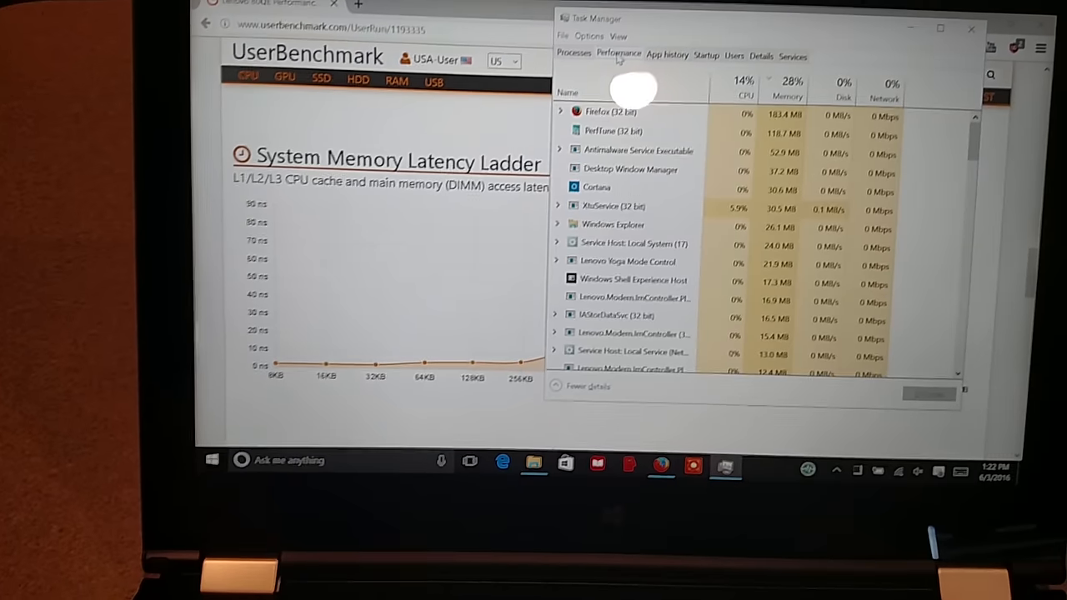
- Show Task Manager's Performance tab with CPU at 14% and 2.52 GHz
{"action": "left_click", "coordinate": [618, 56]}
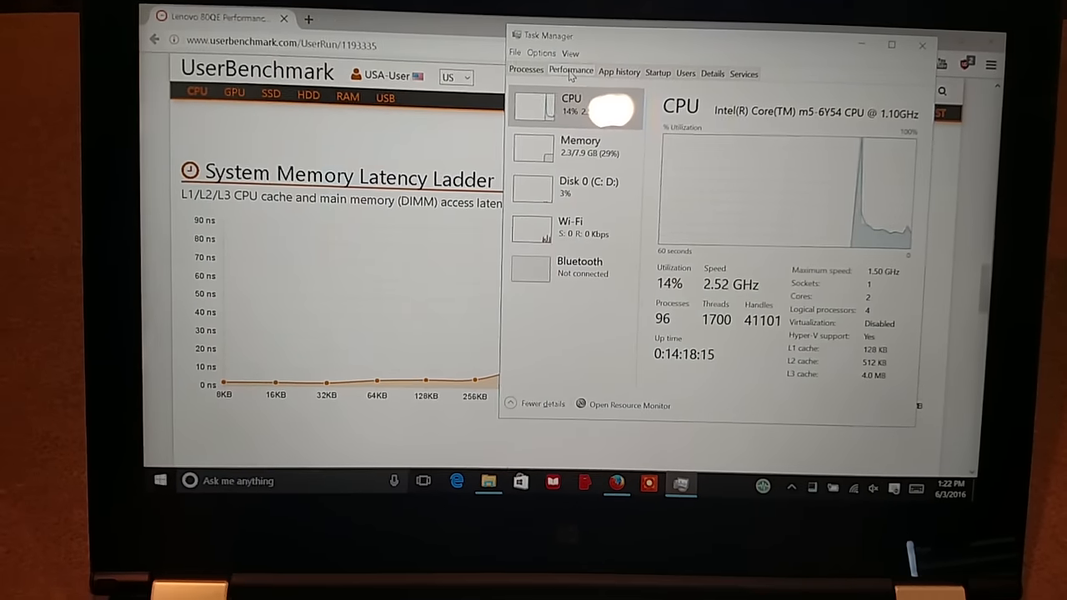